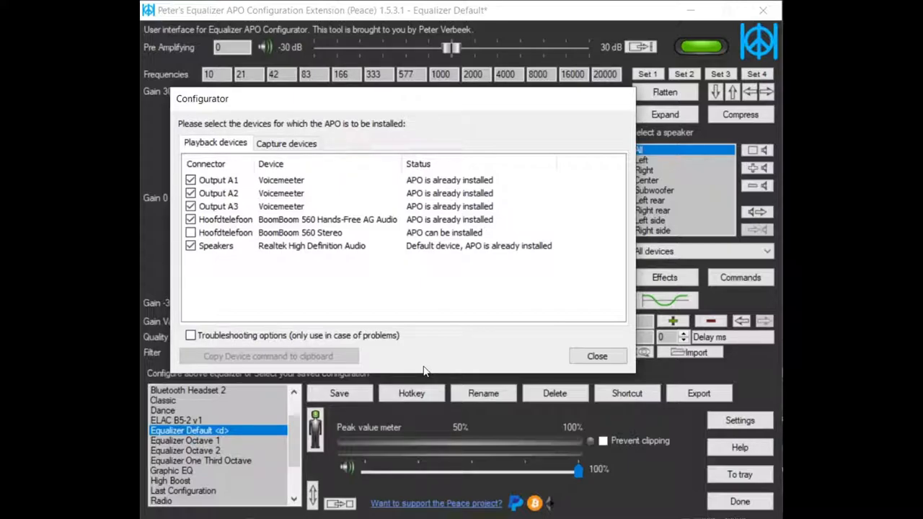
pyautogui.moveTo(334, 255)
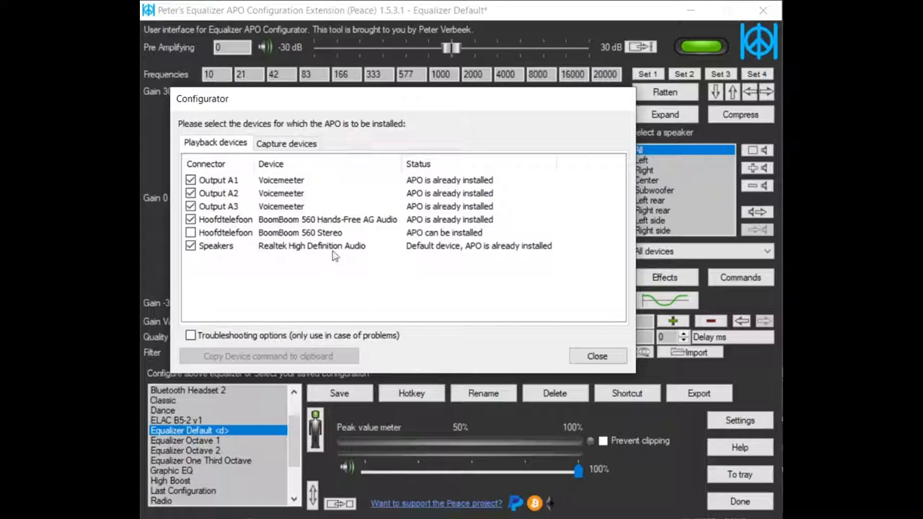
pyautogui.moveTo(262, 102)
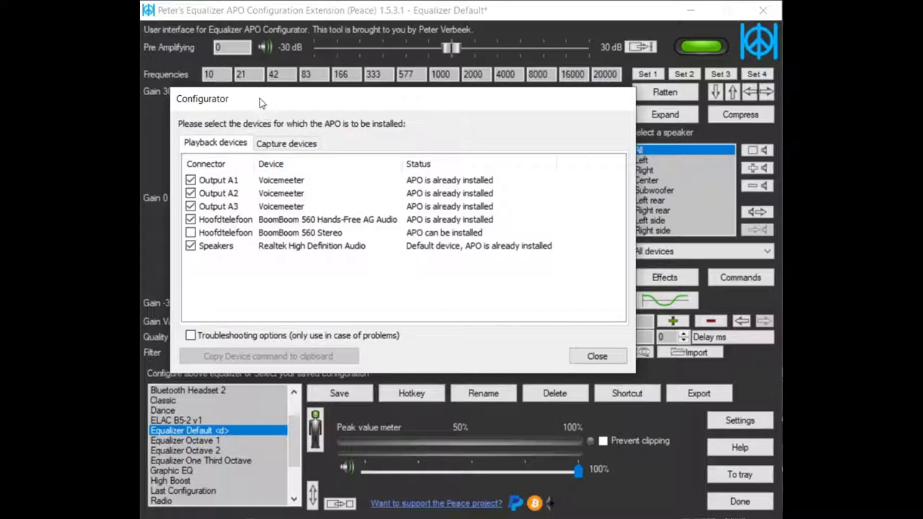
pyautogui.moveTo(403, 211)
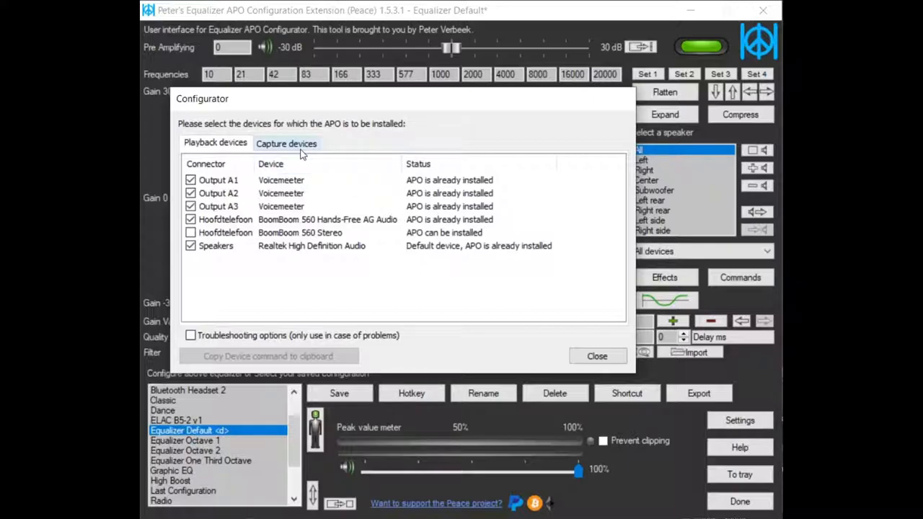
# - Switch the Configurator to the capture device list to confirm APO is on the Microphone
pyautogui.click(286, 143)
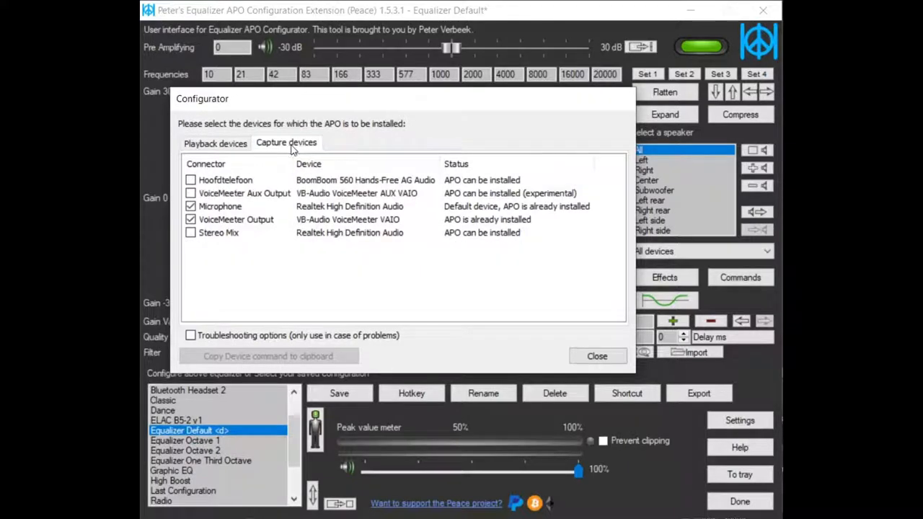
pyautogui.moveTo(446, 209)
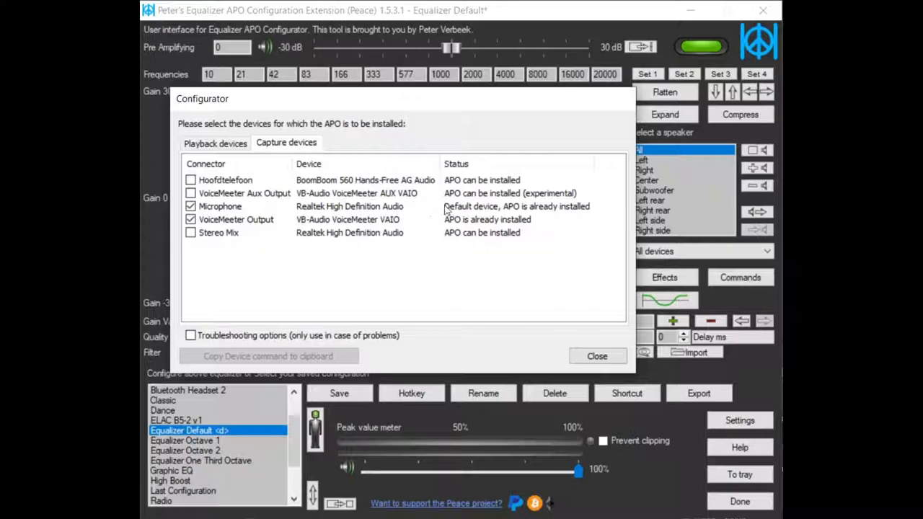
pyautogui.moveTo(534, 214)
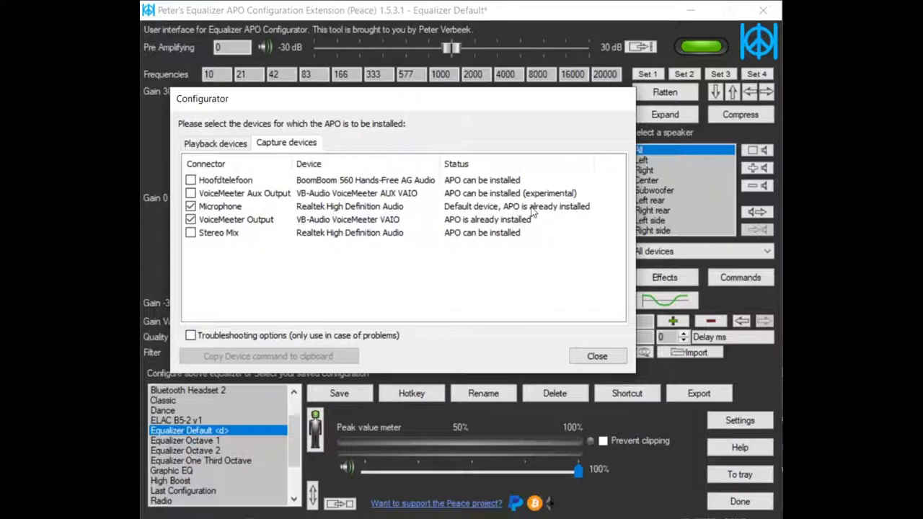
pyautogui.moveTo(231, 207)
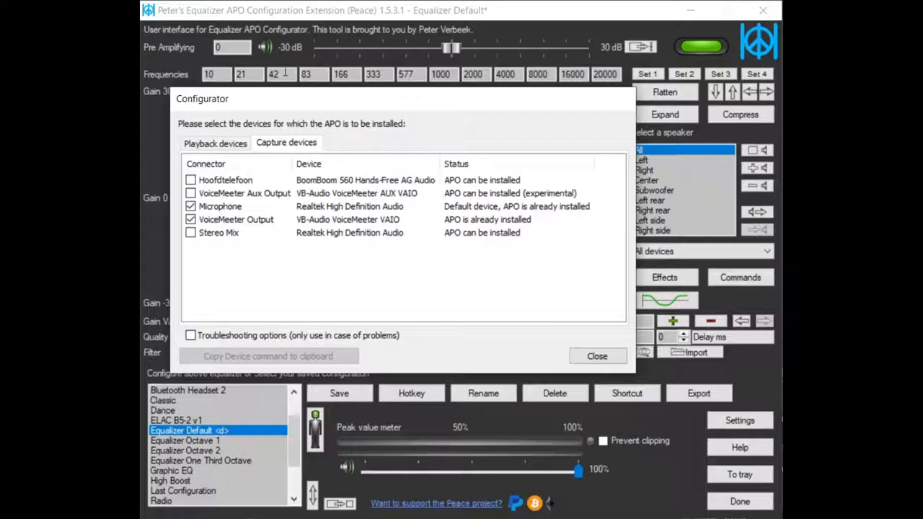
# - Close the Configurator and target the equalizer at Microphone, Realtek High Definition Audio
pyautogui.click(597, 355)
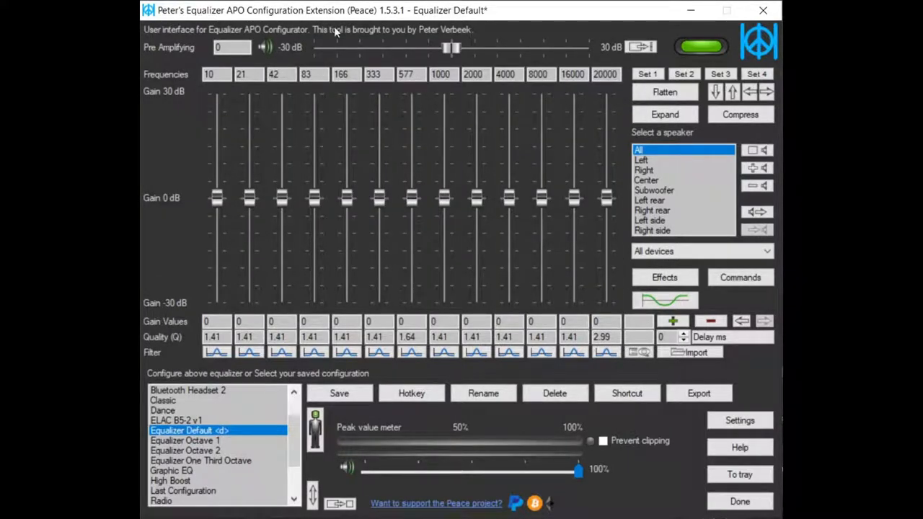
pyautogui.moveTo(476, 142)
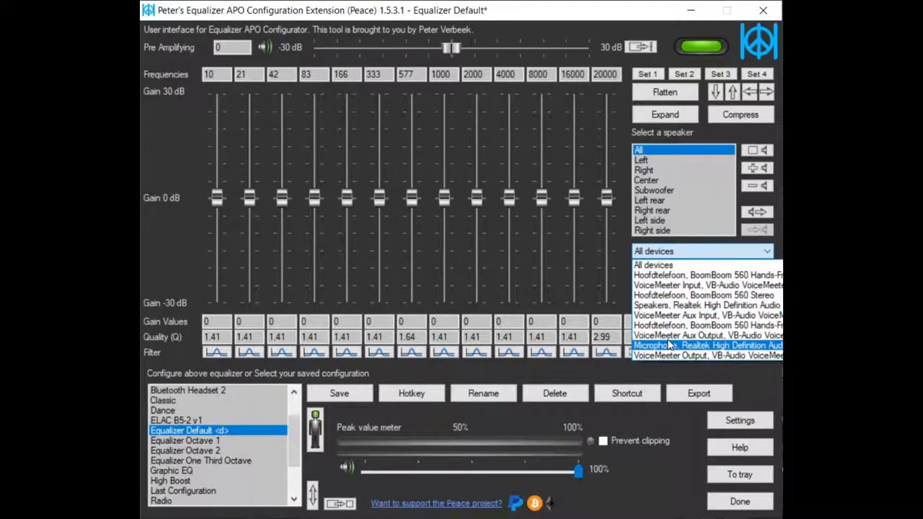
pyautogui.click(707, 345)
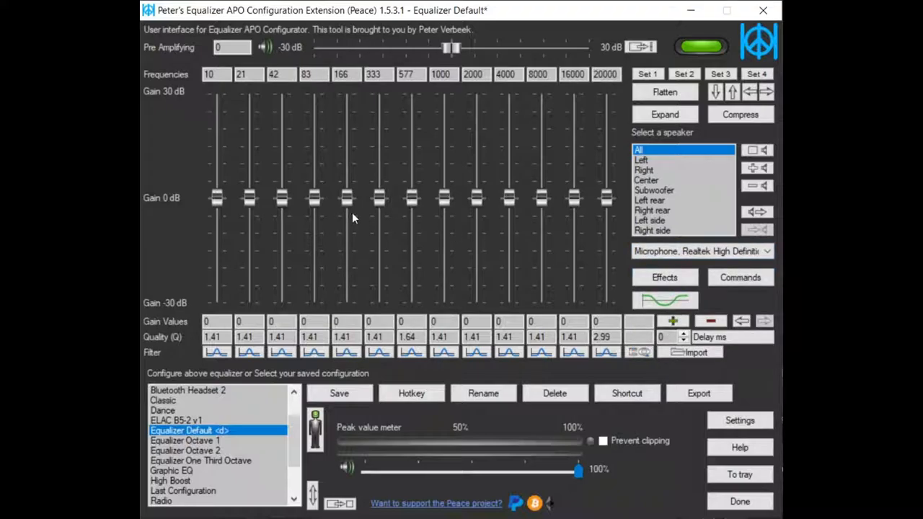
pyautogui.moveTo(451, 49)
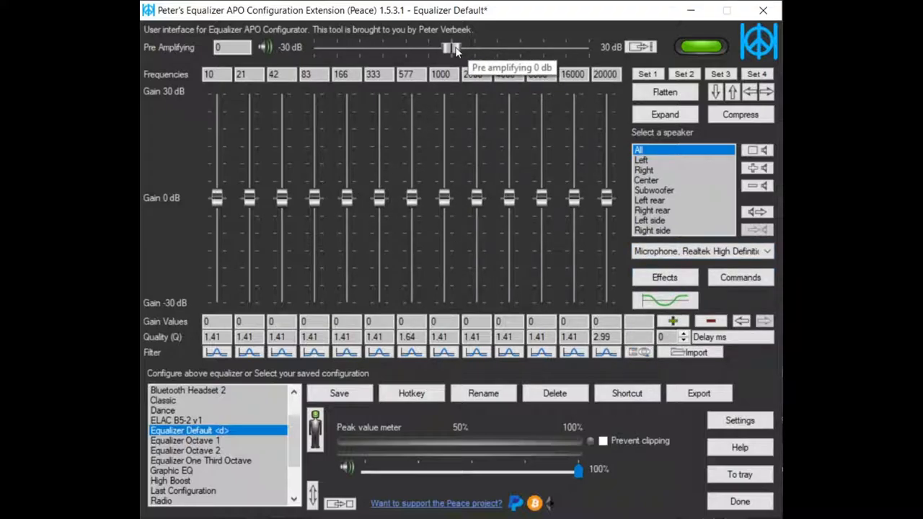
pyautogui.moveTo(446, 47); pyautogui.dragTo(456, 47)
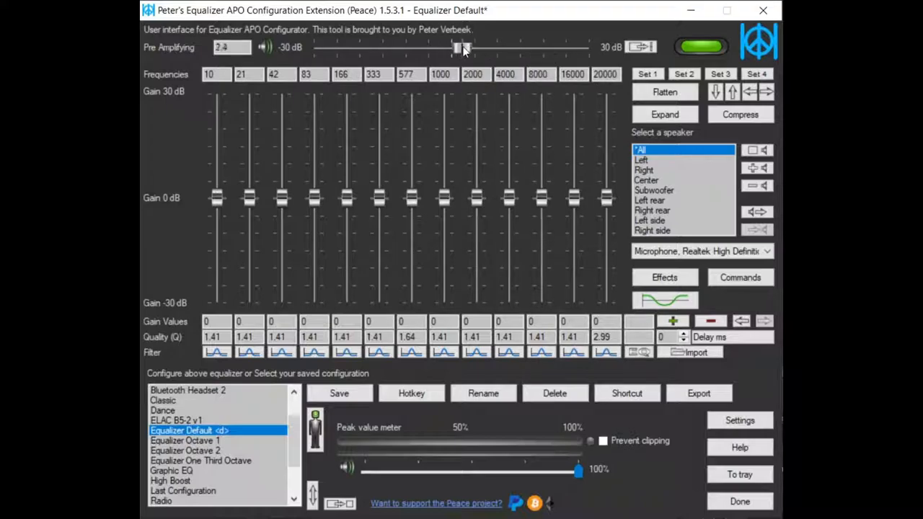
pyautogui.moveTo(454, 47); pyautogui.dragTo(472, 48)
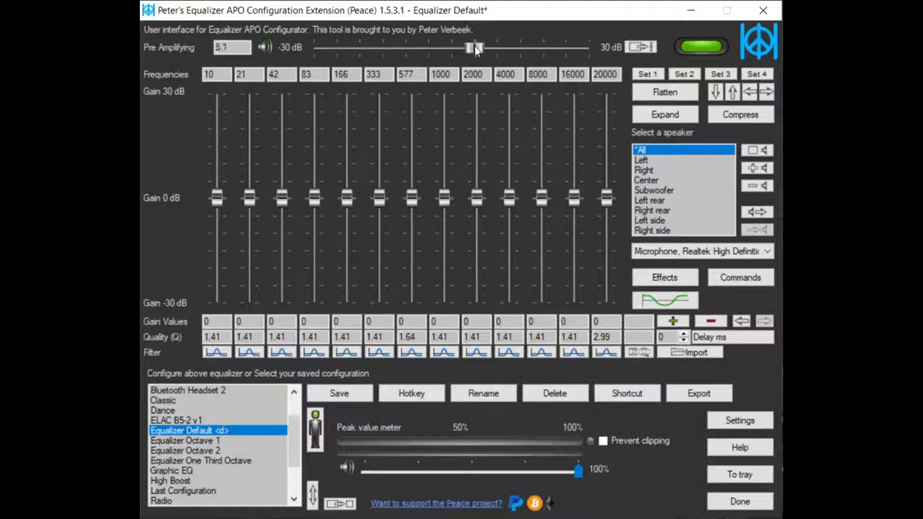
pyautogui.moveTo(473, 47); pyautogui.dragTo(490, 48)
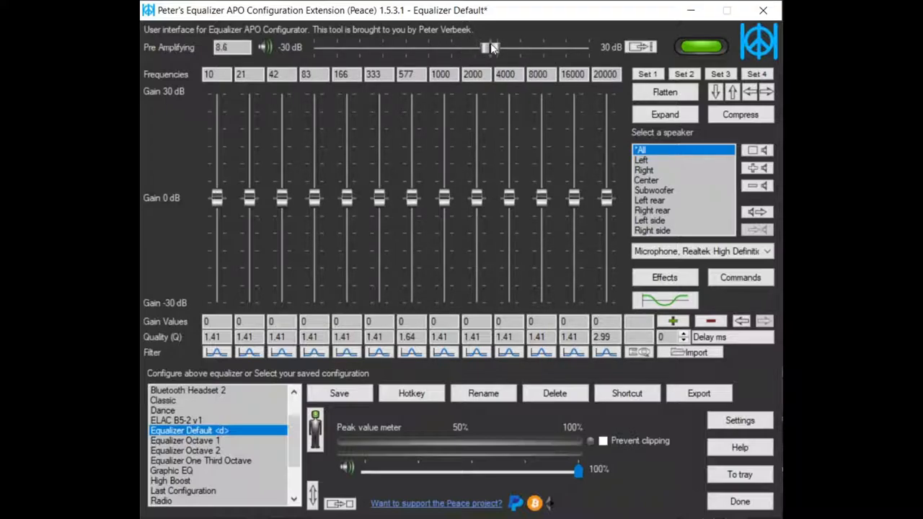
pyautogui.moveTo(484, 48); pyautogui.dragTo(501, 48)
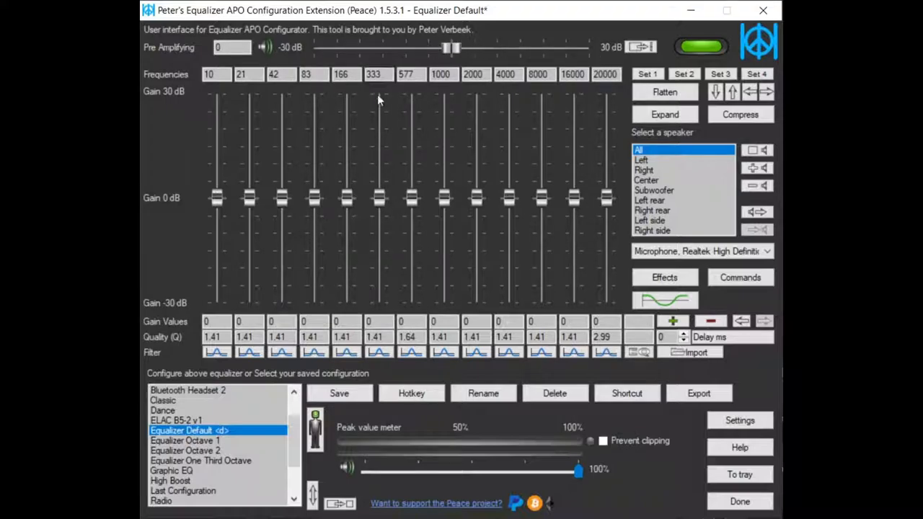
pyautogui.moveTo(310, 139)
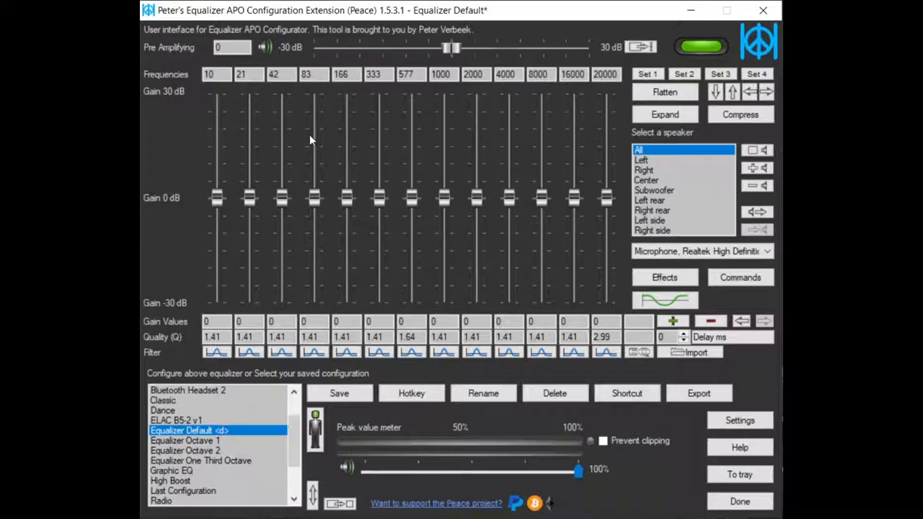
pyautogui.moveTo(362, 195)
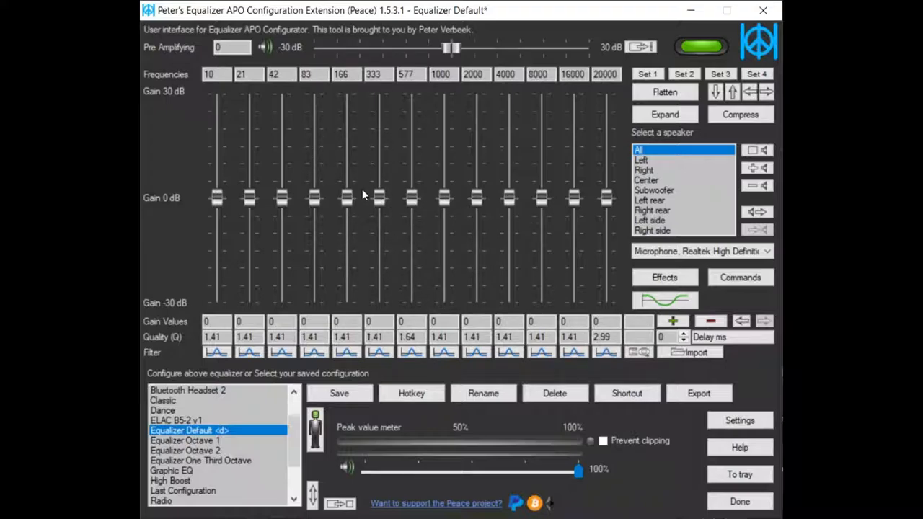
pyautogui.moveTo(374, 203)
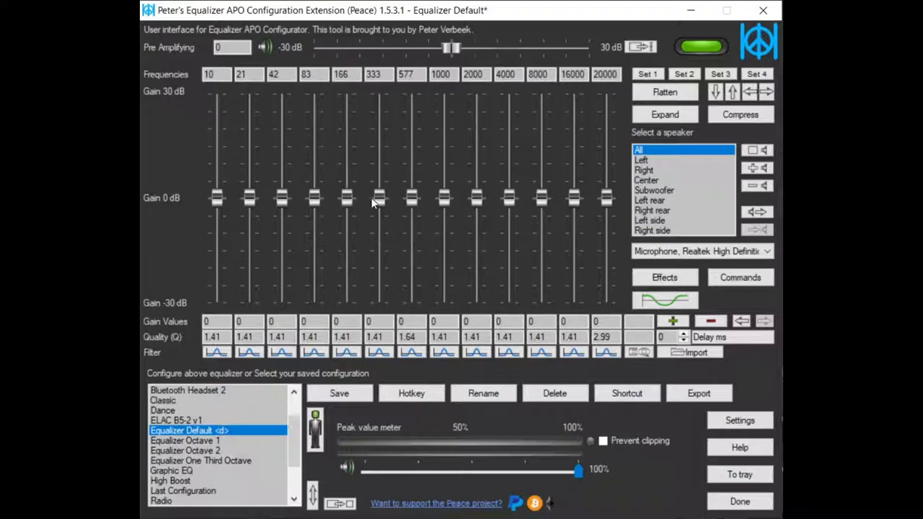
# - Raise the 21–333 Hz sliders to about 9, 9, 8, 6 and 4 dB, and cut treble from 4 kHz
pyautogui.moveTo(379, 198); pyautogui.dragTo(379, 182)
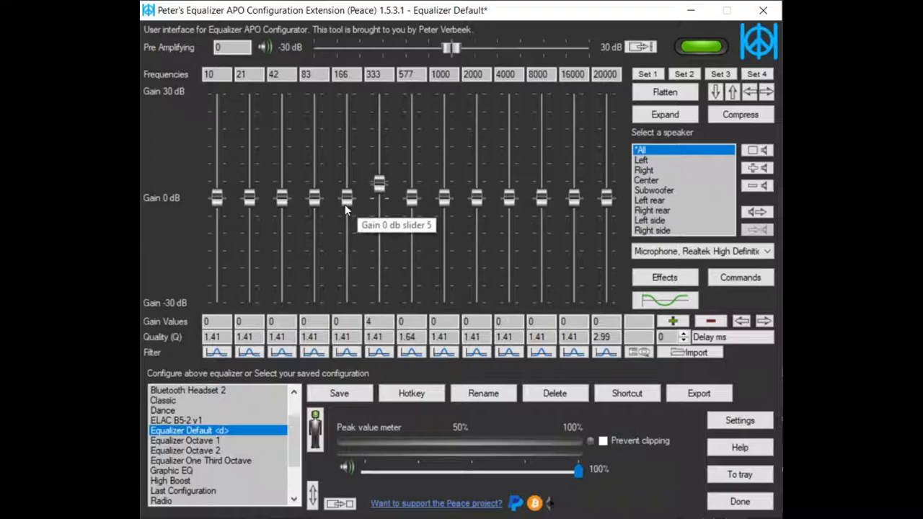
pyautogui.moveTo(346, 197); pyautogui.dragTo(346, 176)
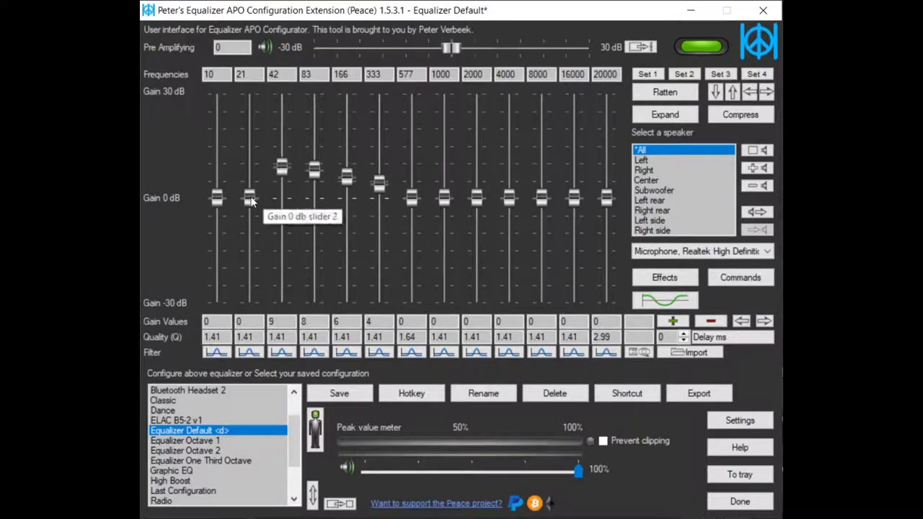
pyautogui.moveTo(248, 199); pyautogui.dragTo(249, 168)
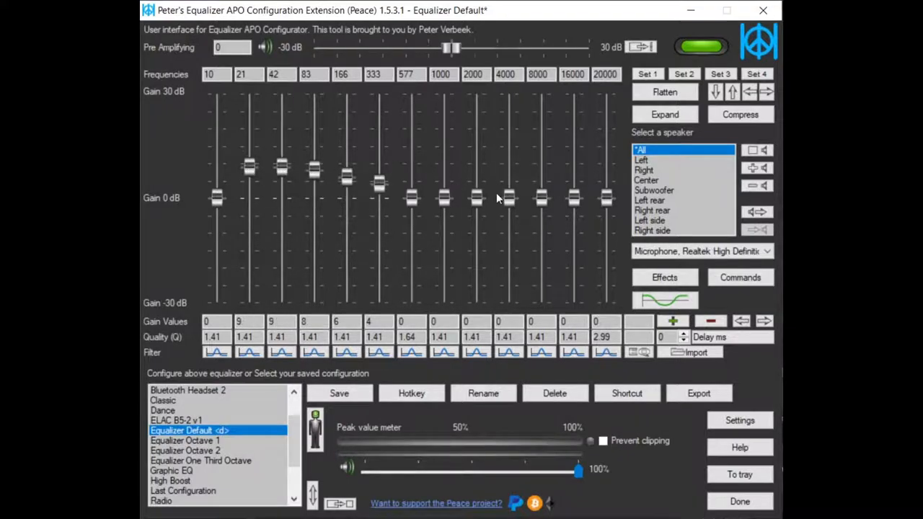
pyautogui.moveTo(508, 197); pyautogui.dragTo(509, 221)
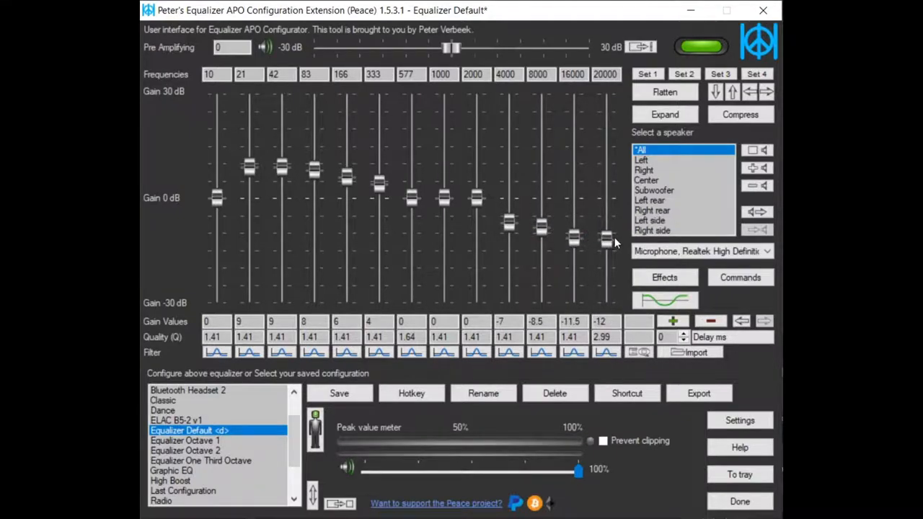
pyautogui.moveTo(497, 245)
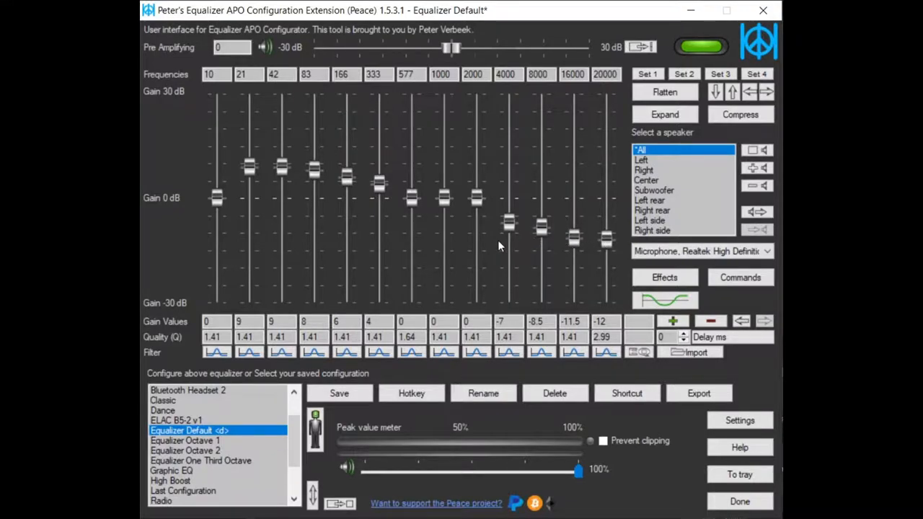
pyautogui.moveTo(367, 239)
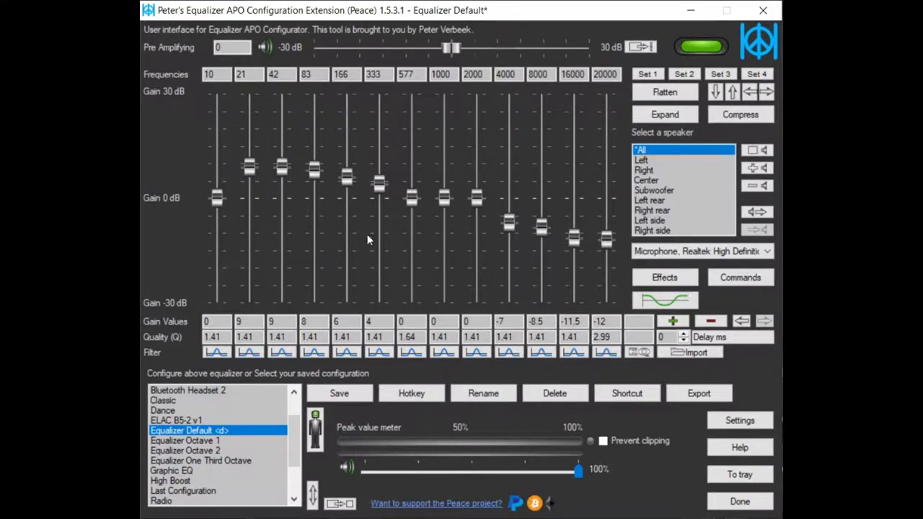
pyautogui.moveTo(443, 198)
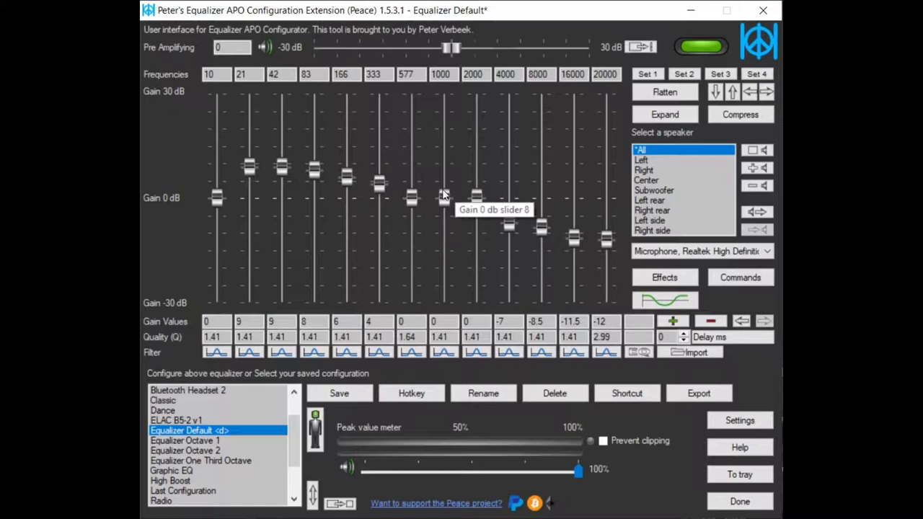
pyautogui.moveTo(565, 100)
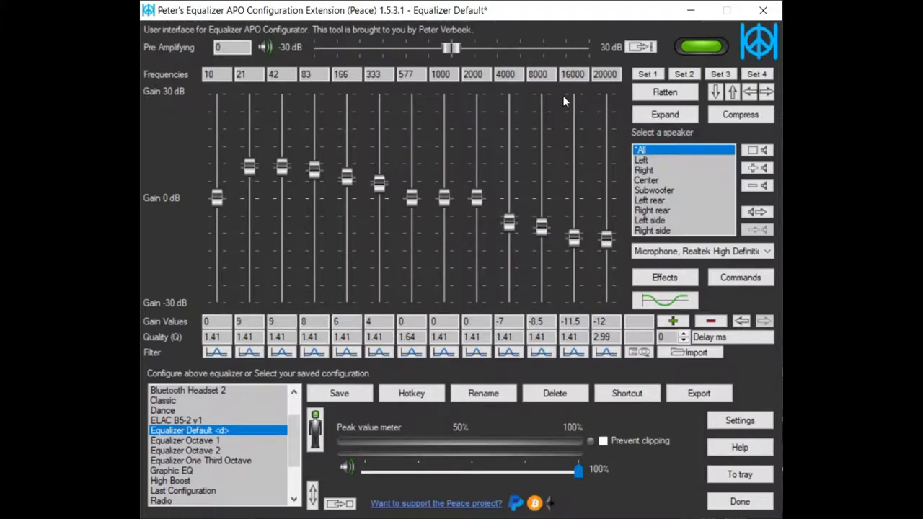